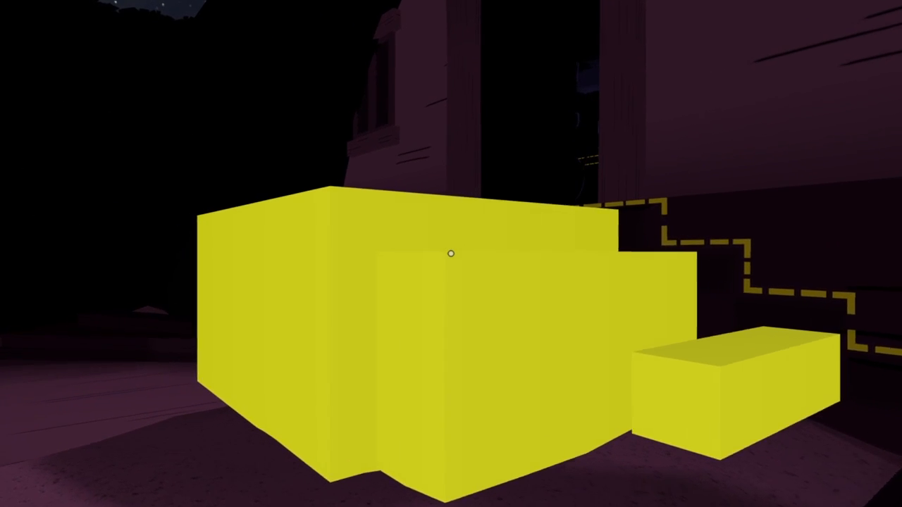
{"action": "mouse_move", "coordinate": [451, 253]}
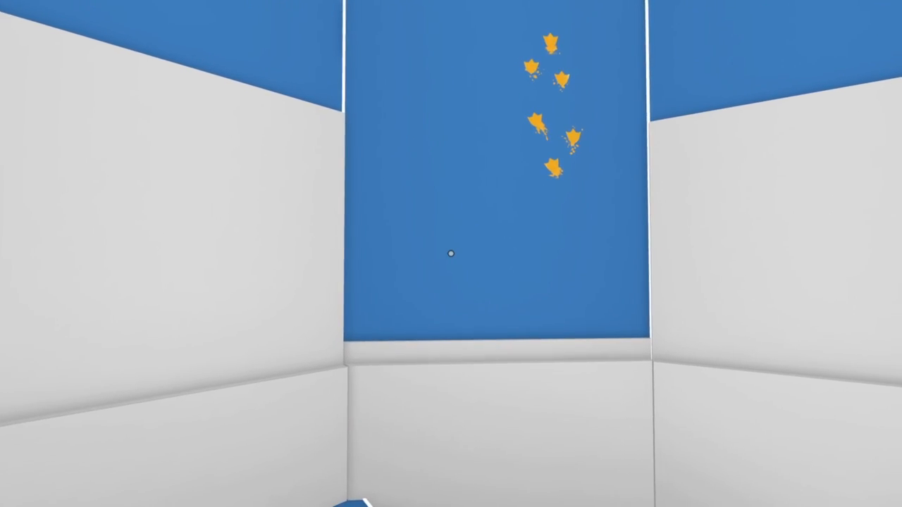
{"action": "left_click", "coordinate": [451, 255]}
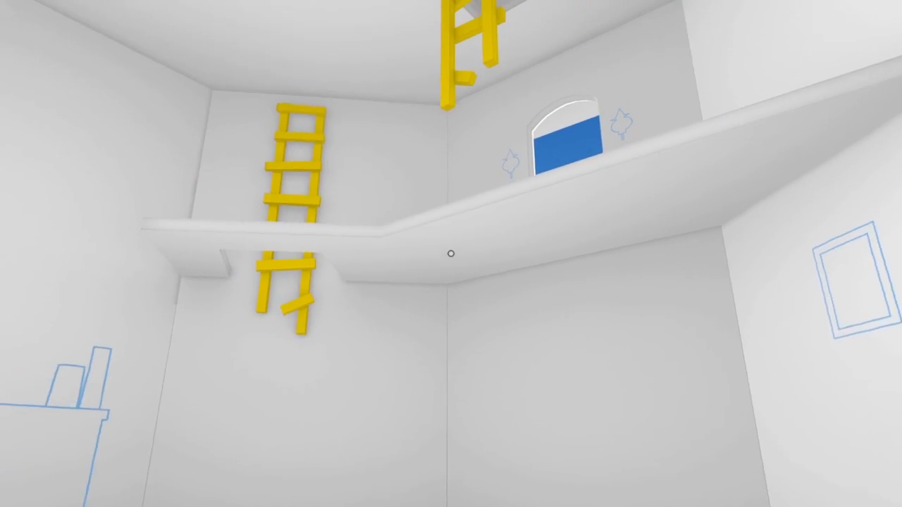
{"action": "mouse_move", "coordinate": [451, 253]}
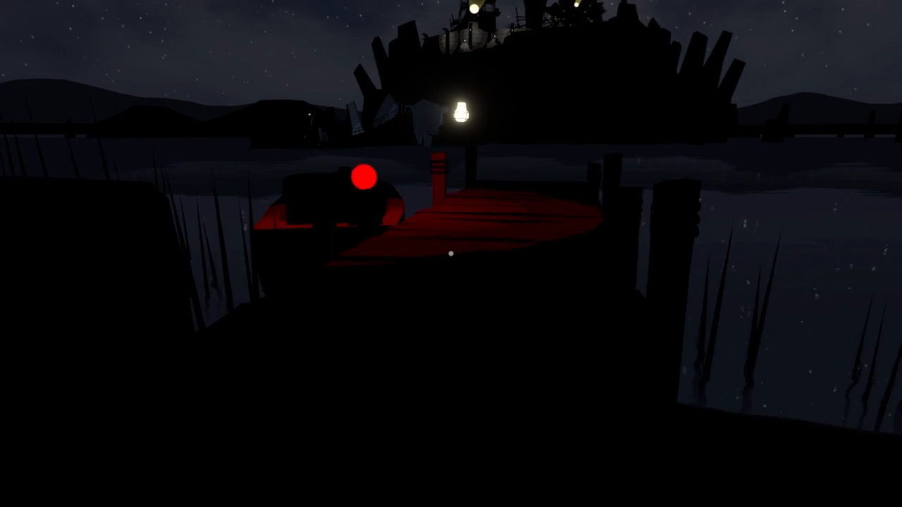
{"action": "mouse_move", "coordinate": [451, 254]}
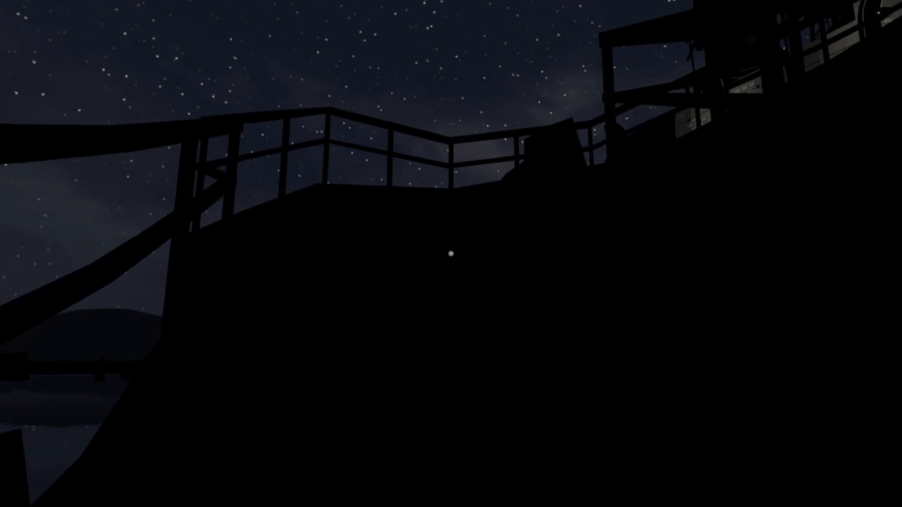
{"action": "mouse_move", "coordinate": [451, 253]}
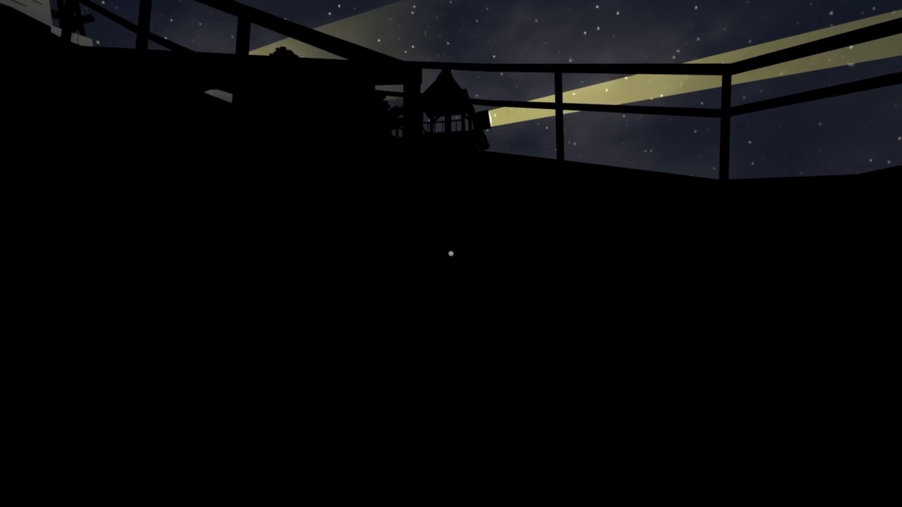
{"action": "mouse_move", "coordinate": [451, 254]}
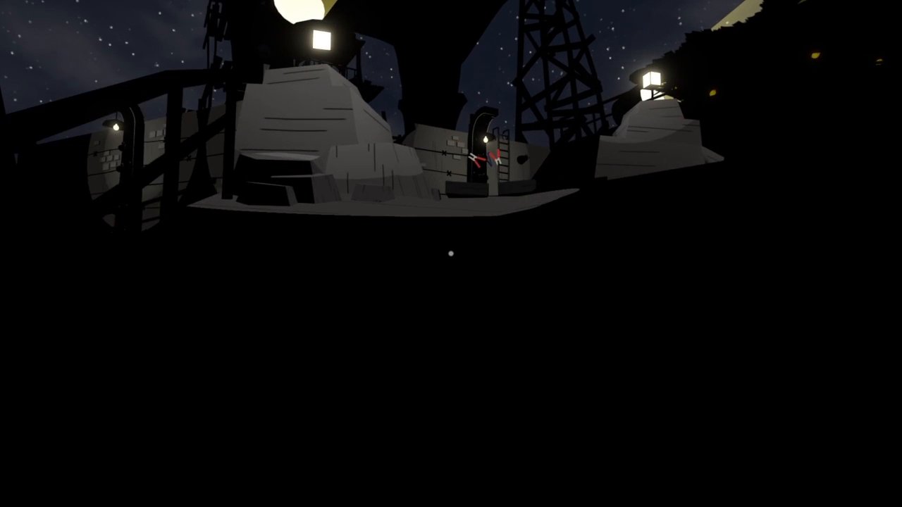